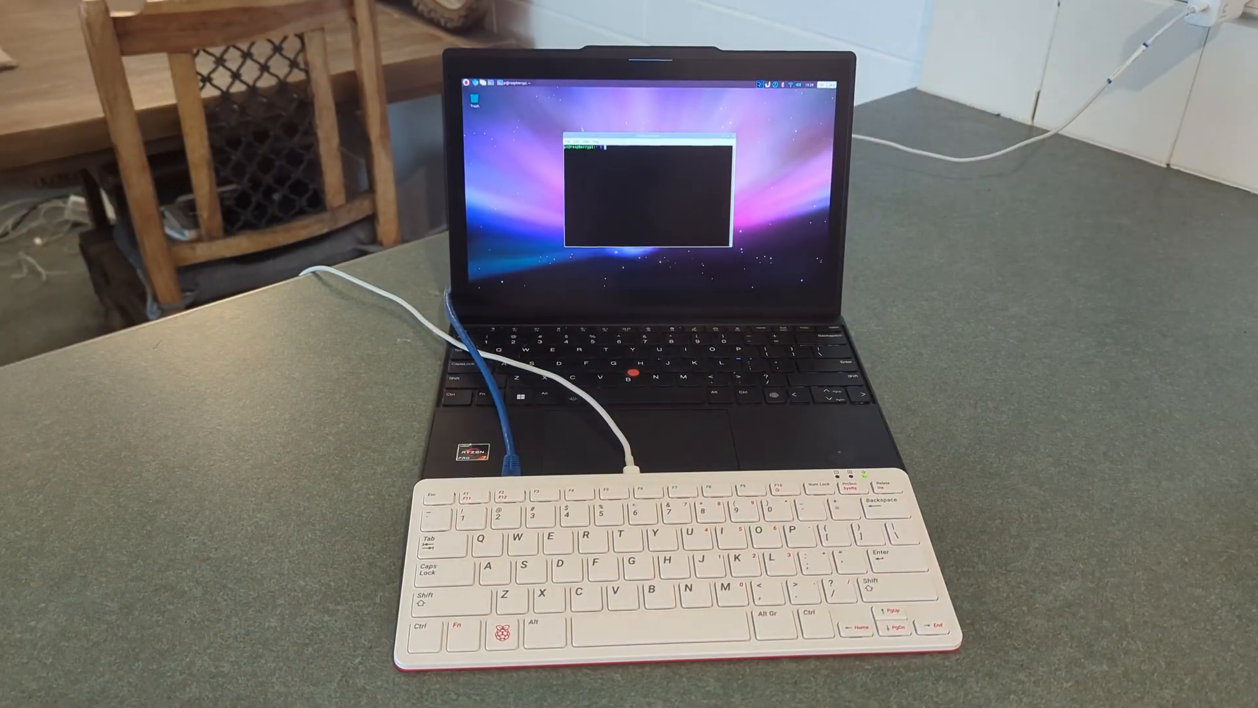
{"action": "type", "text": "sudo ip link set eth0 up"}
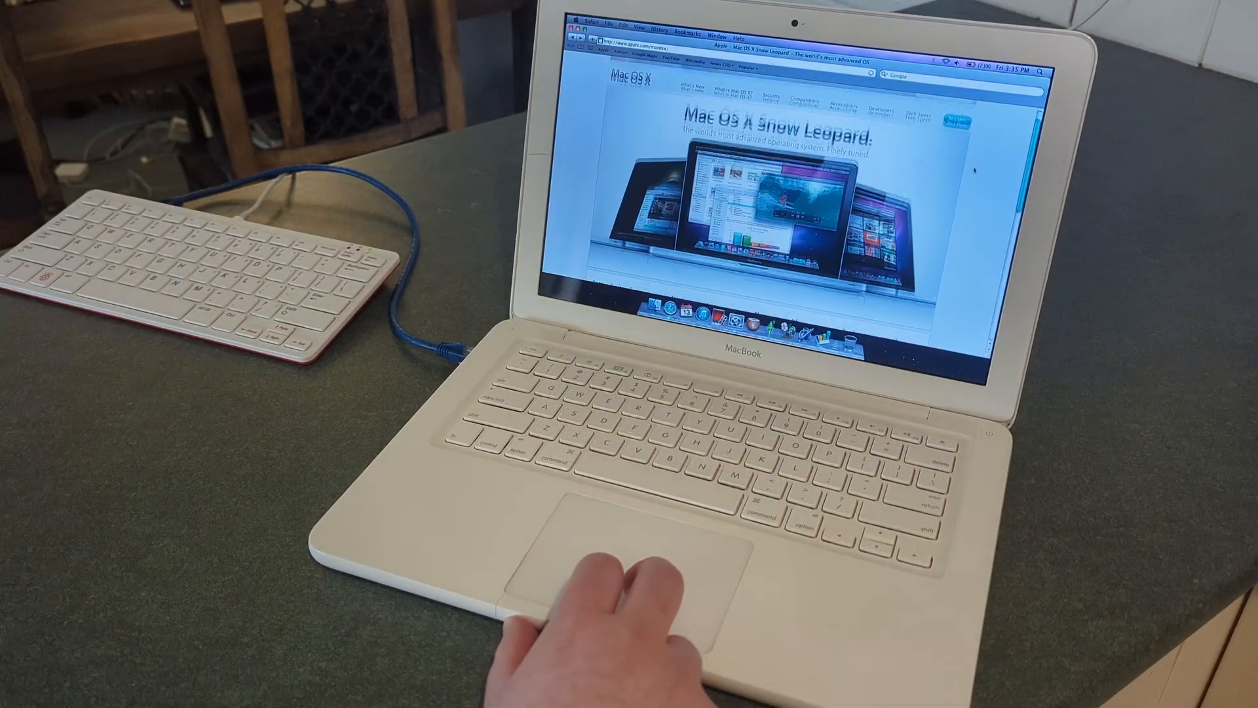
{"action": "scroll", "scroll_direction": "down", "scroll_amount": 3}
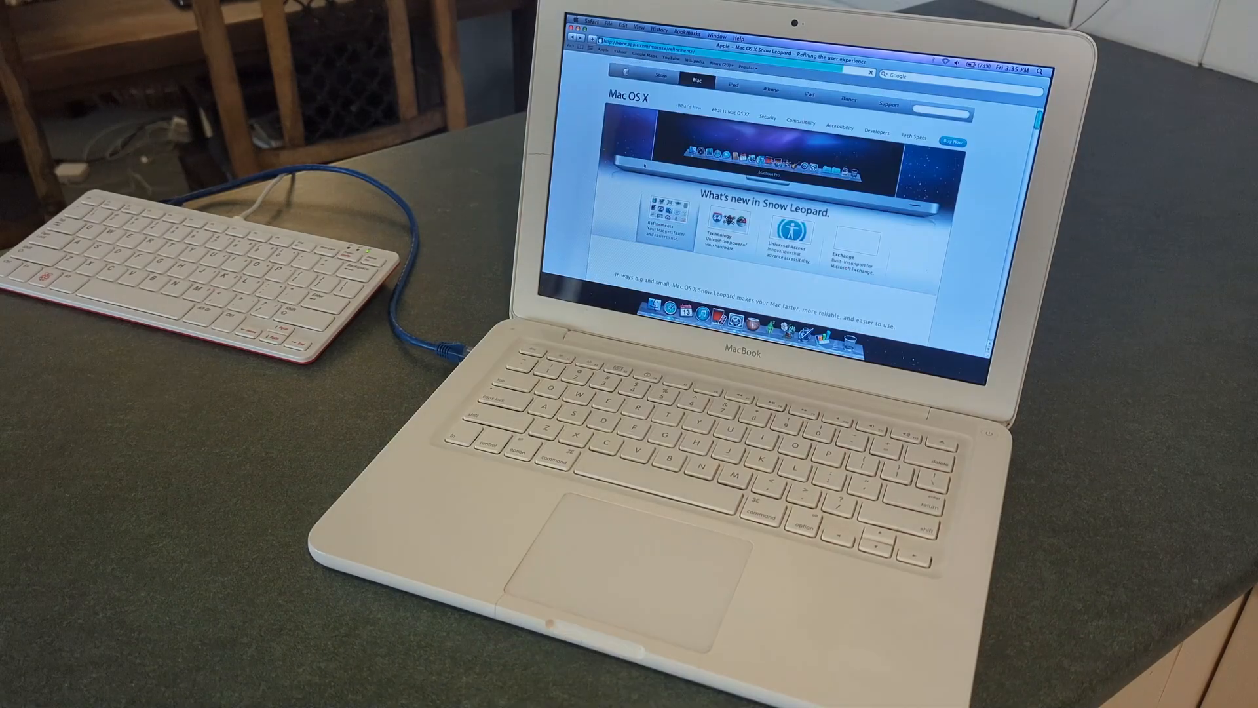
{"action": "scroll", "scroll_direction": "down", "scroll_amount": 3}
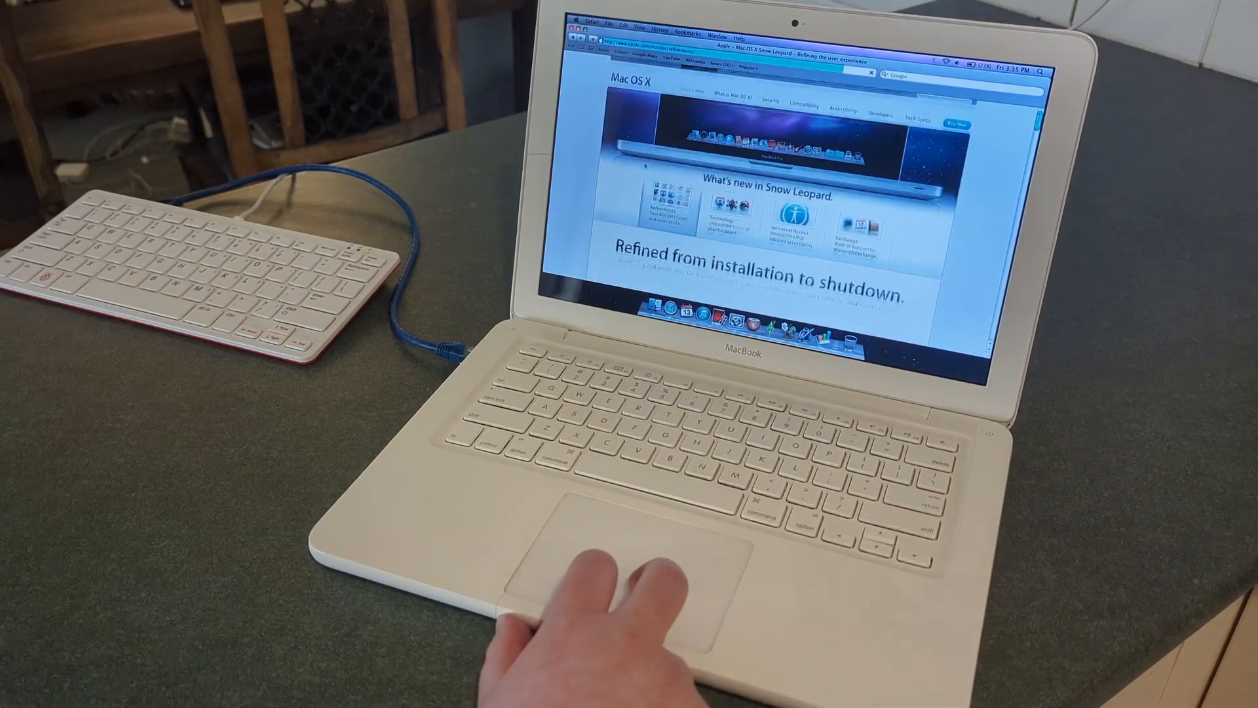
{"action": "scroll", "scroll_direction": "down", "scroll_amount": 3}
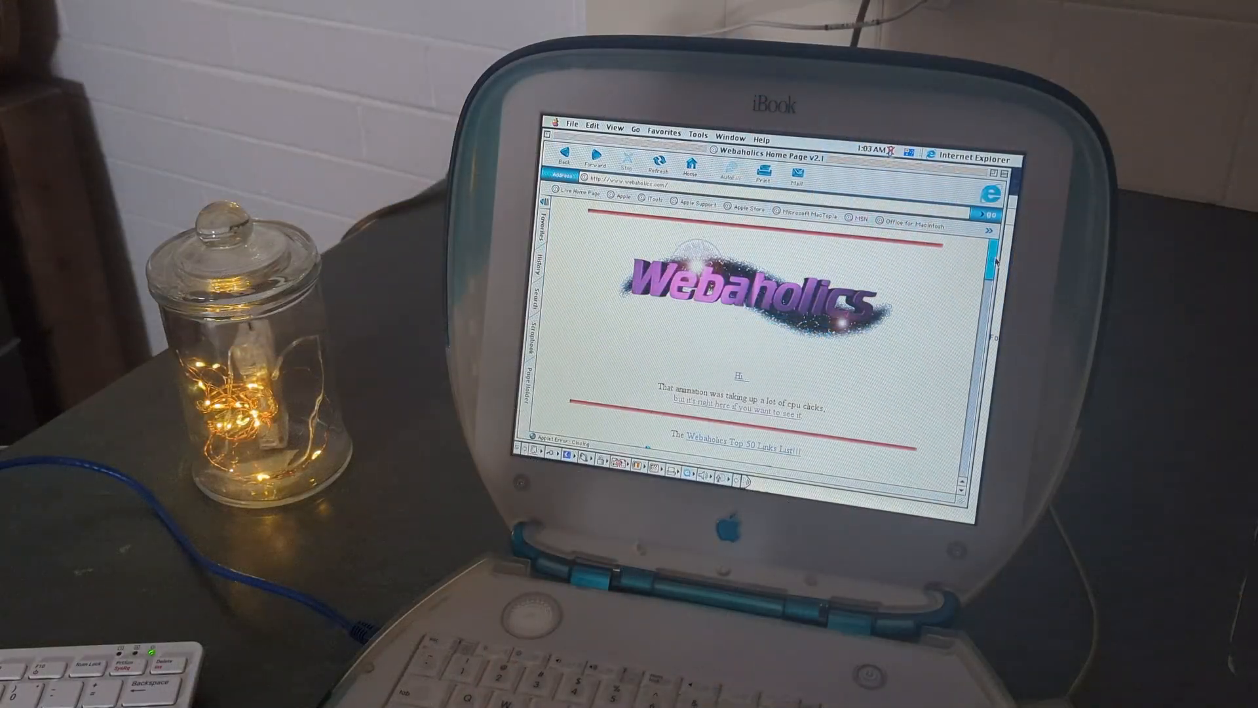
{"action": "scroll", "scroll_direction": "down", "scroll_amount": 3}
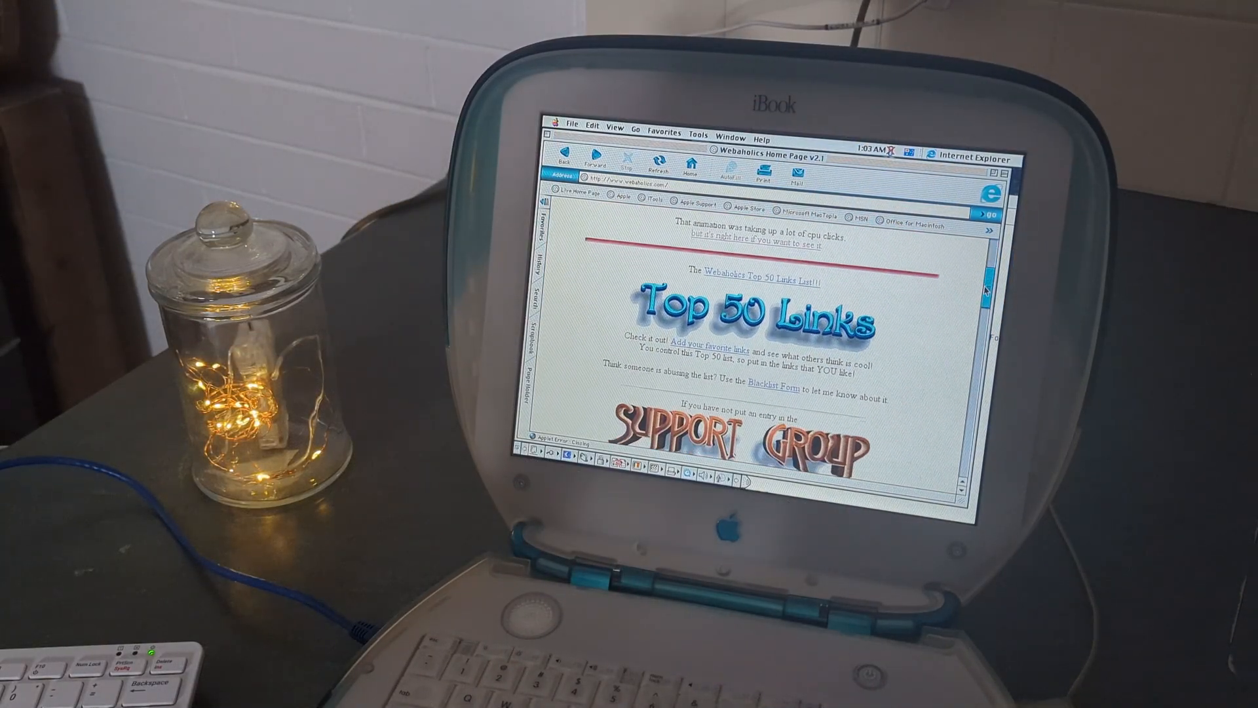
{"action": "scroll", "scroll_direction": "down", "scroll_amount": 3}
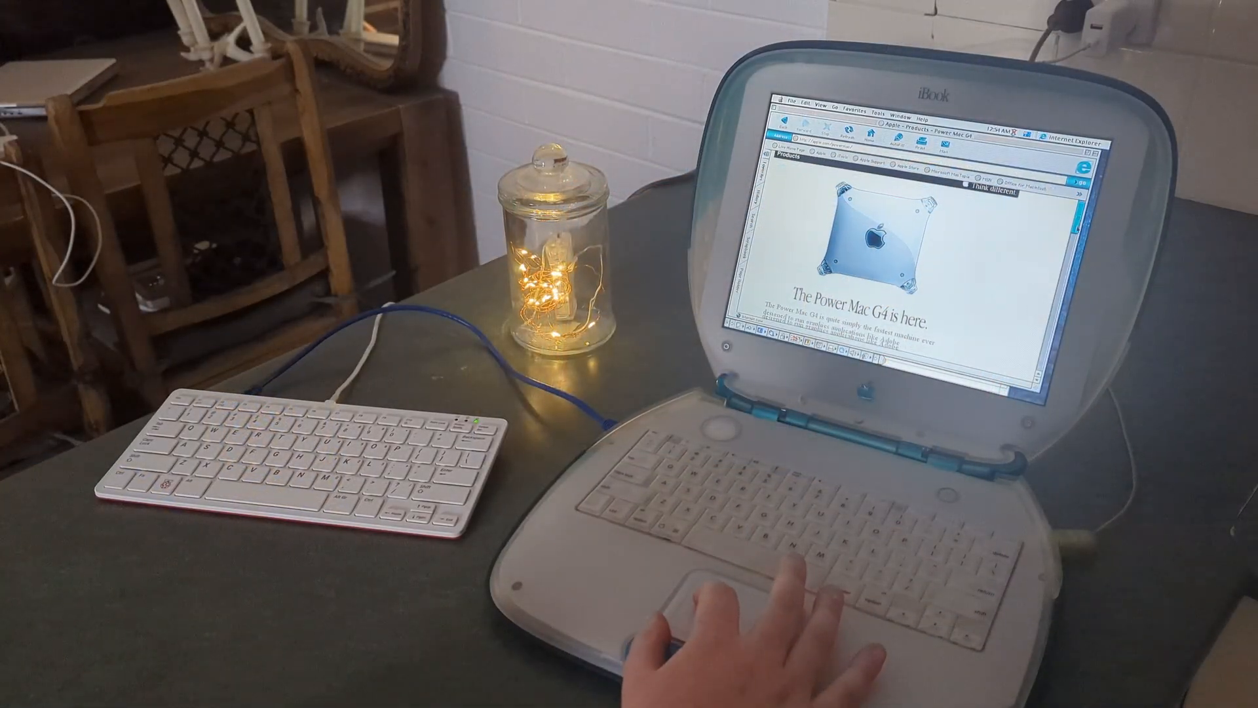
{"action": "scroll", "scroll_direction": "down", "scroll_amount": 3}
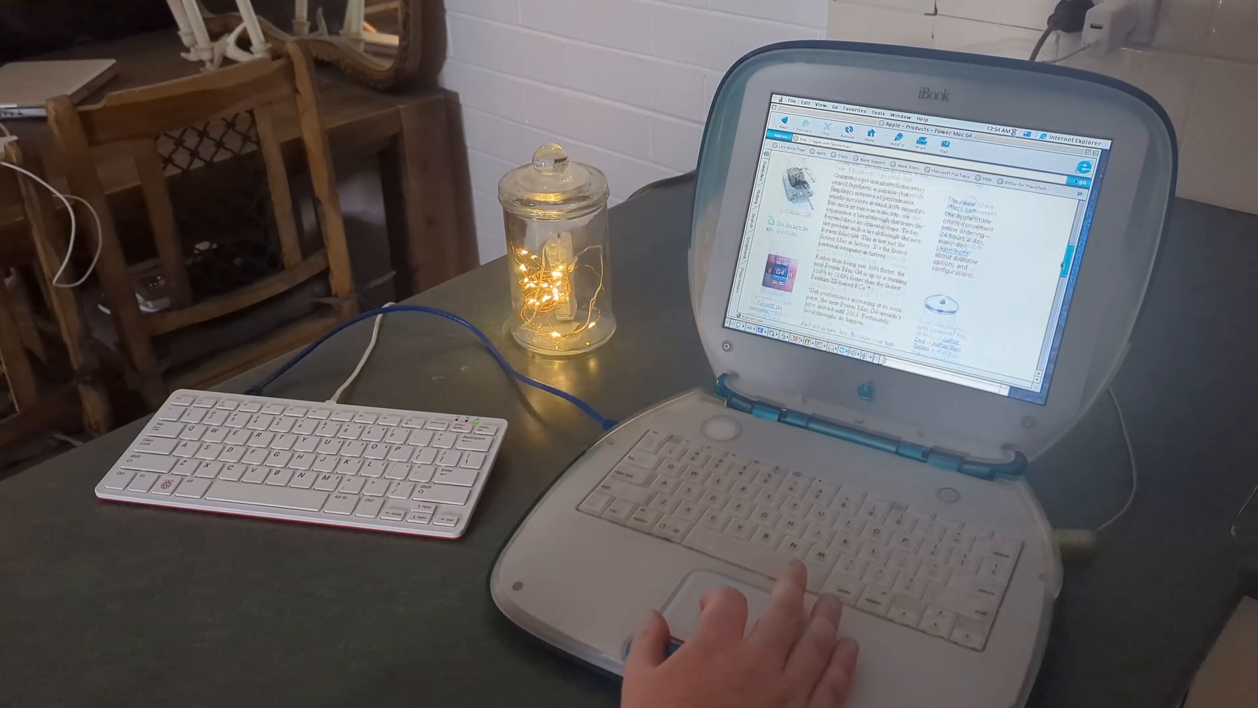
{"action": "scroll", "scroll_direction": "down", "scroll_amount": 3}
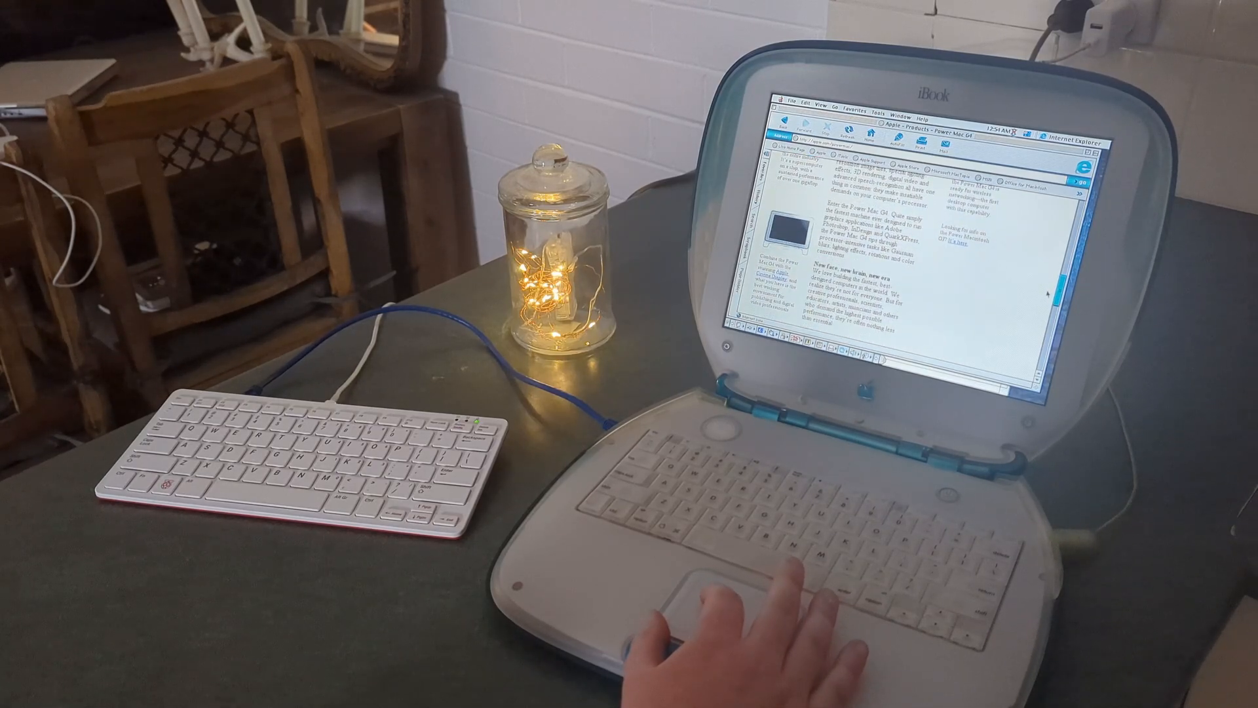
{"action": "scroll", "scroll_direction": "down", "scroll_amount": 3}
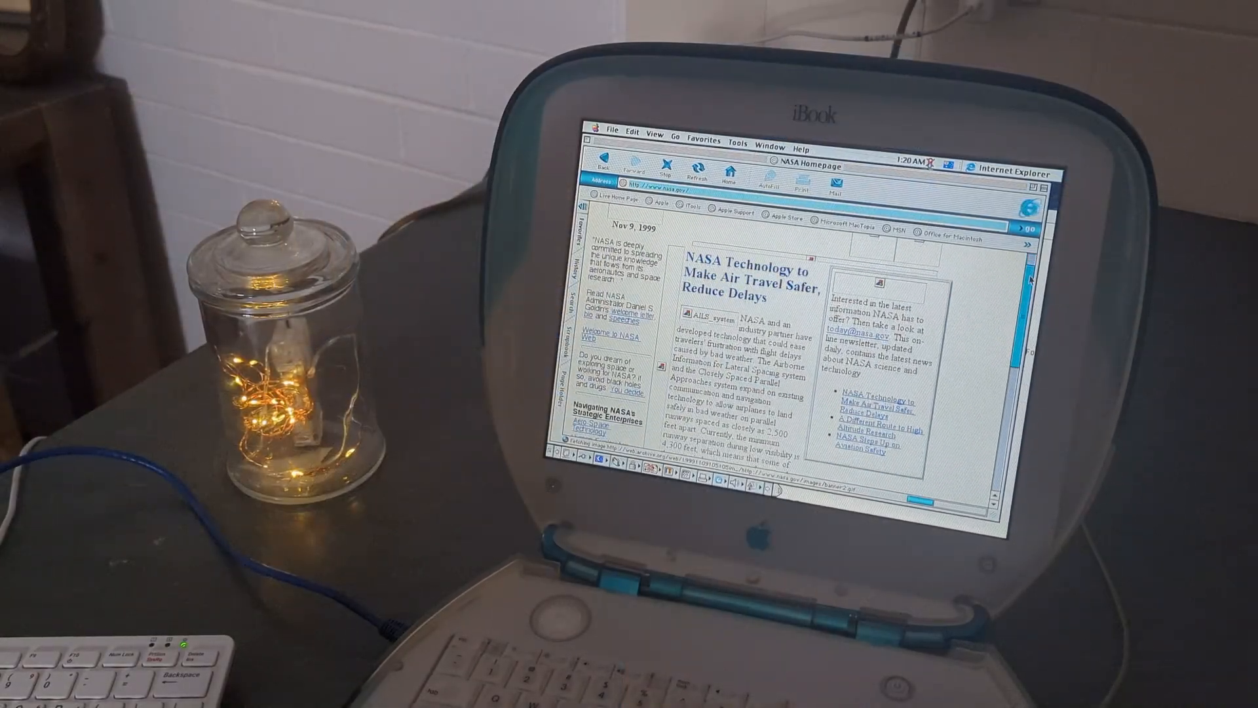
{"action": "scroll", "scroll_direction": "down", "scroll_amount": 3}
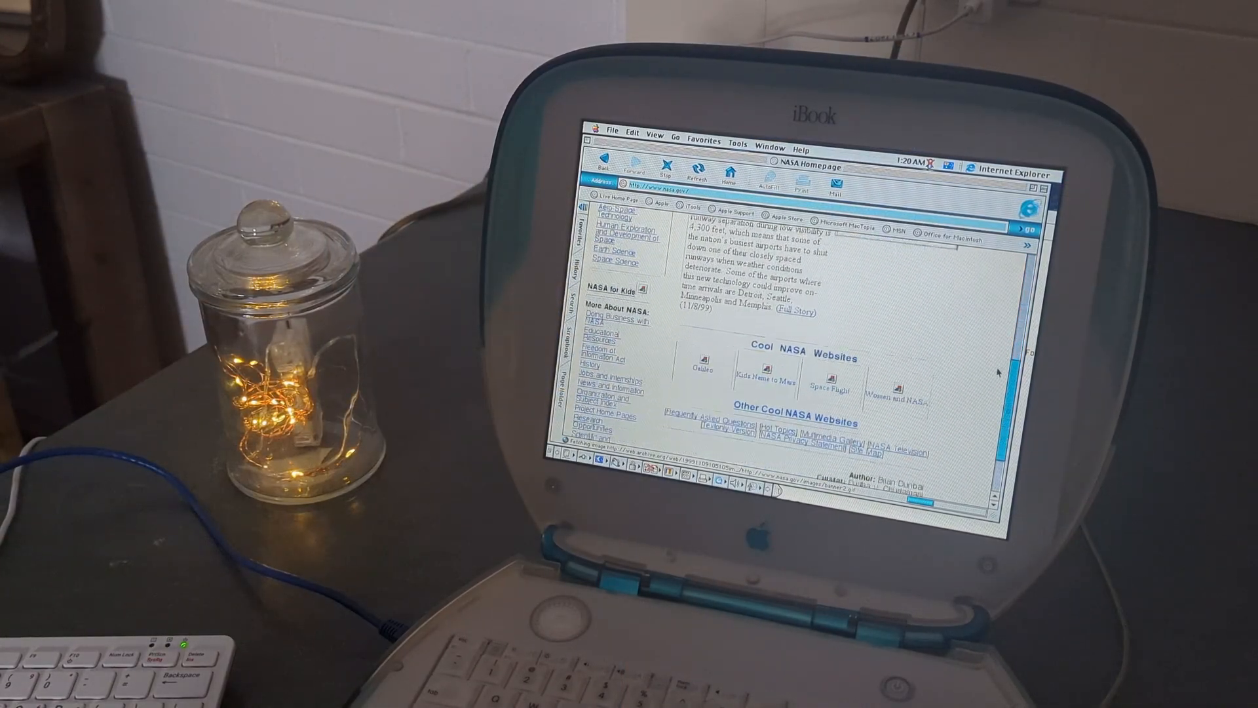
{"action": "scroll", "scroll_direction": "down", "scroll_amount": 3}
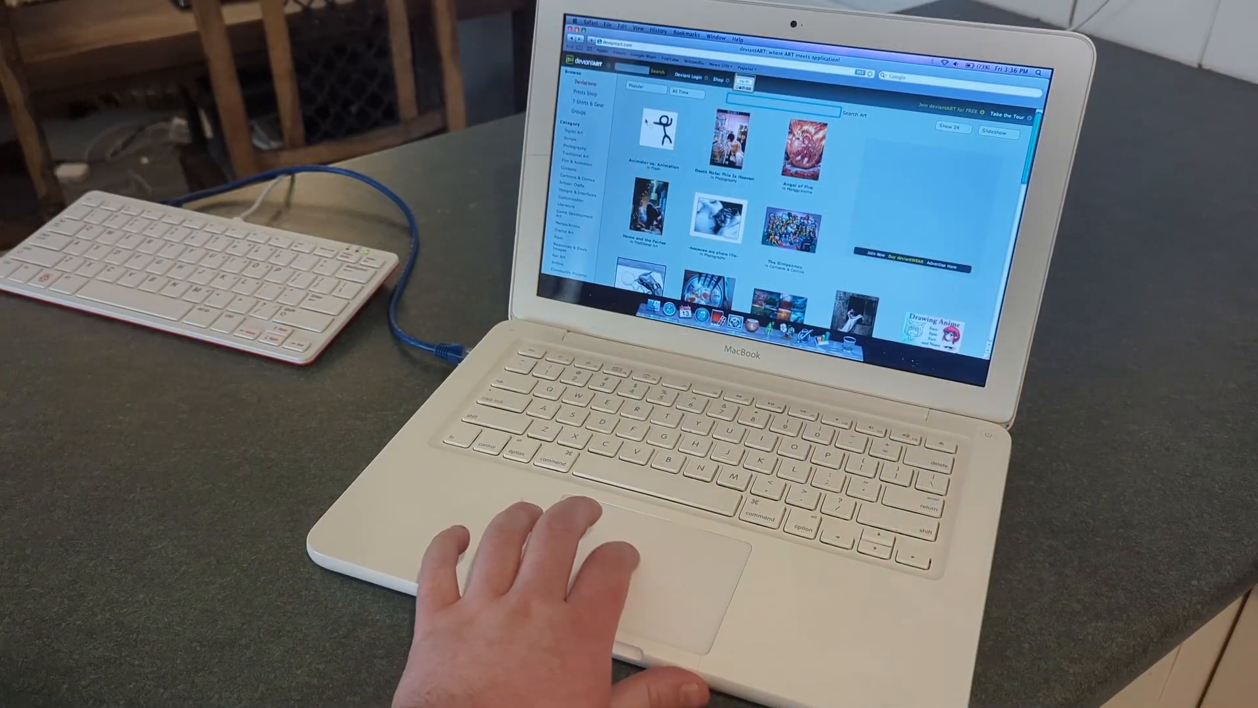
{"action": "scroll", "scroll_direction": "down", "scroll_amount": 3}
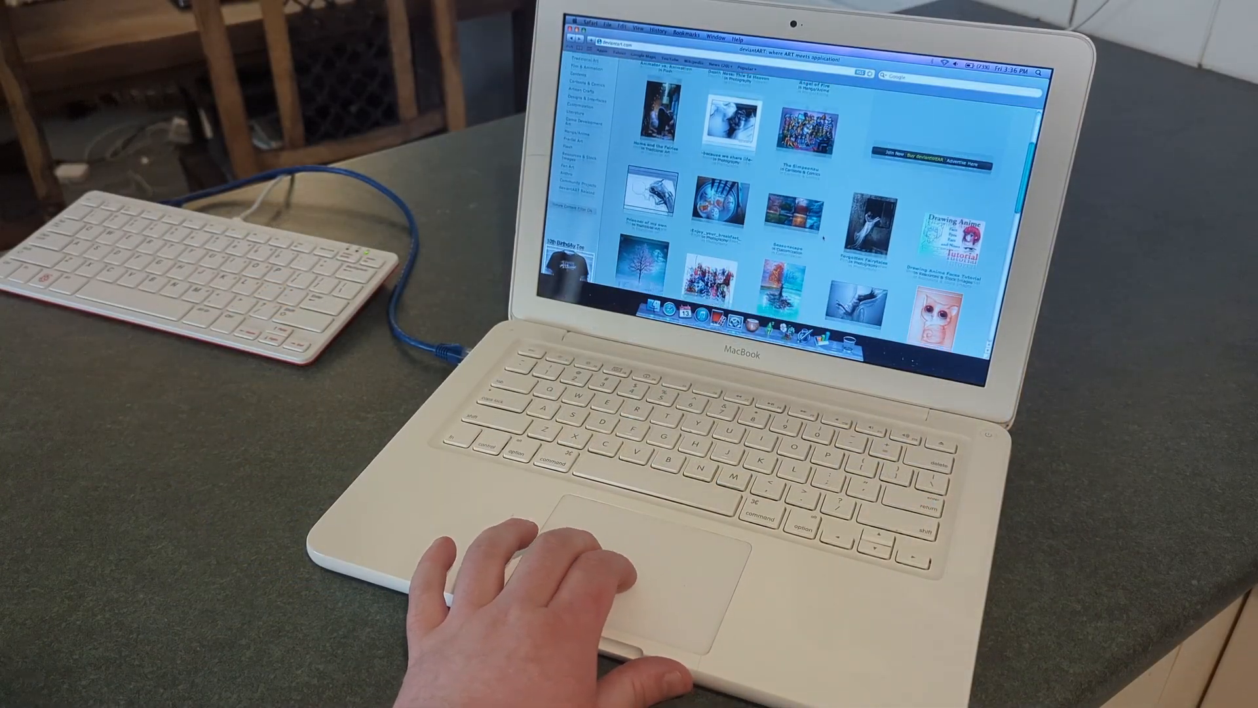
{"action": "scroll", "scroll_direction": "down", "scroll_amount": 3}
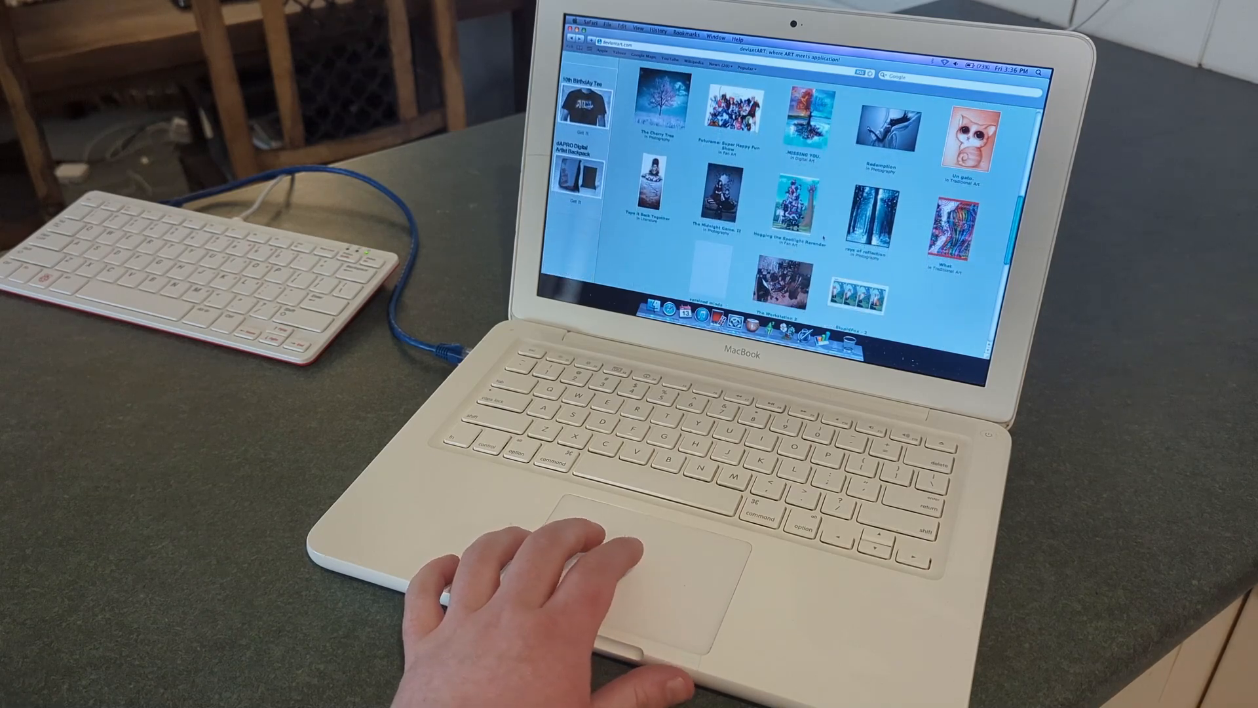
{"action": "scroll", "scroll_direction": "down", "scroll_amount": 3}
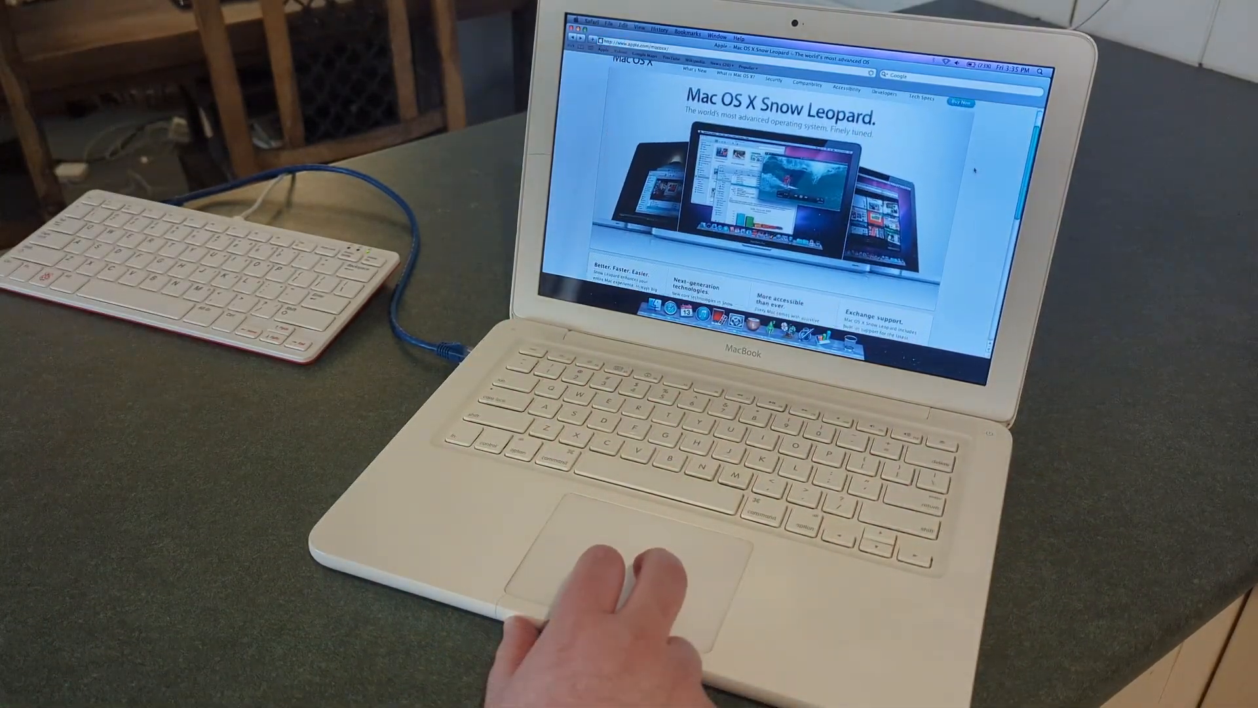
{"action": "scroll", "scroll_direction": "down", "scroll_amount": 3}
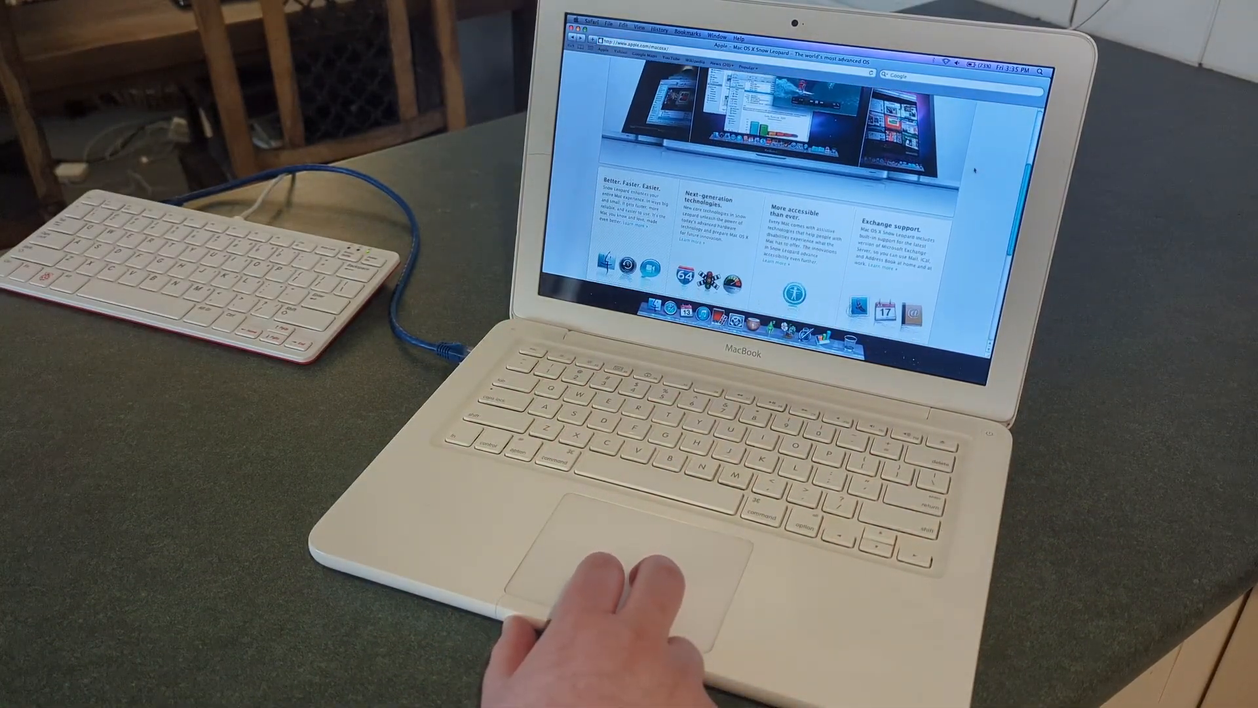
{"action": "scroll", "scroll_direction": "down", "scroll_amount": 3}
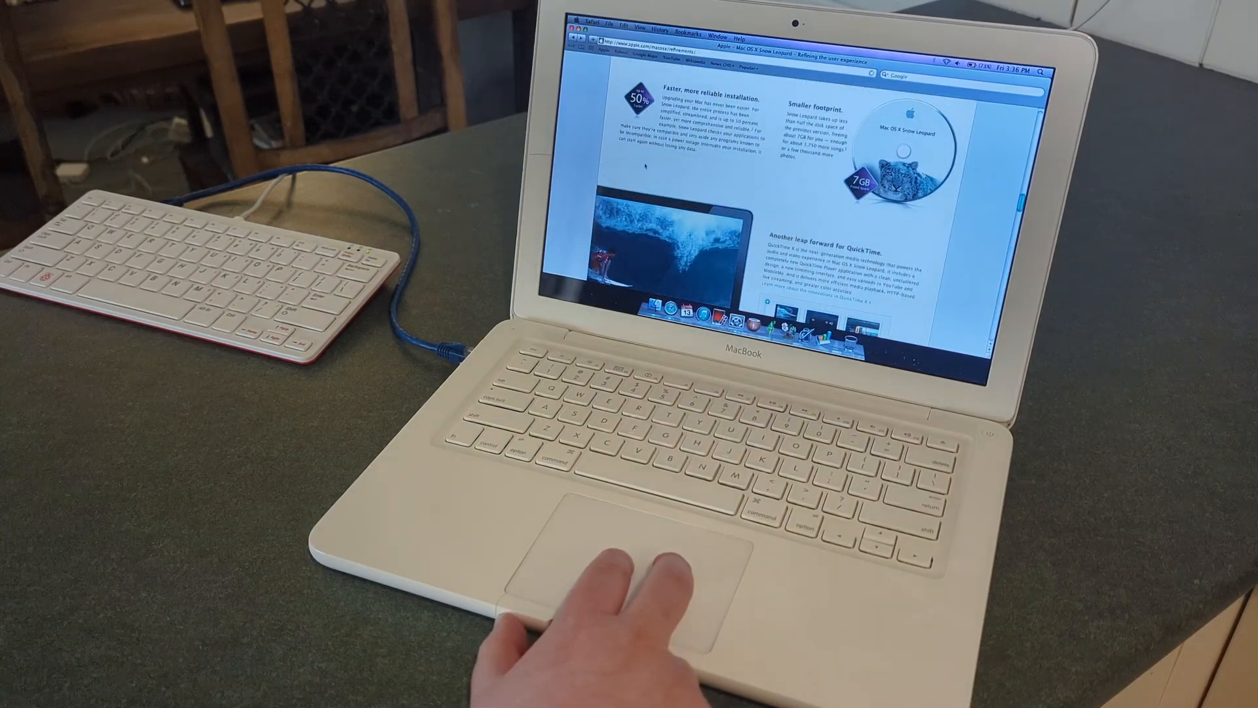
{"action": "scroll", "scroll_direction": "down", "scroll_amount": 3}
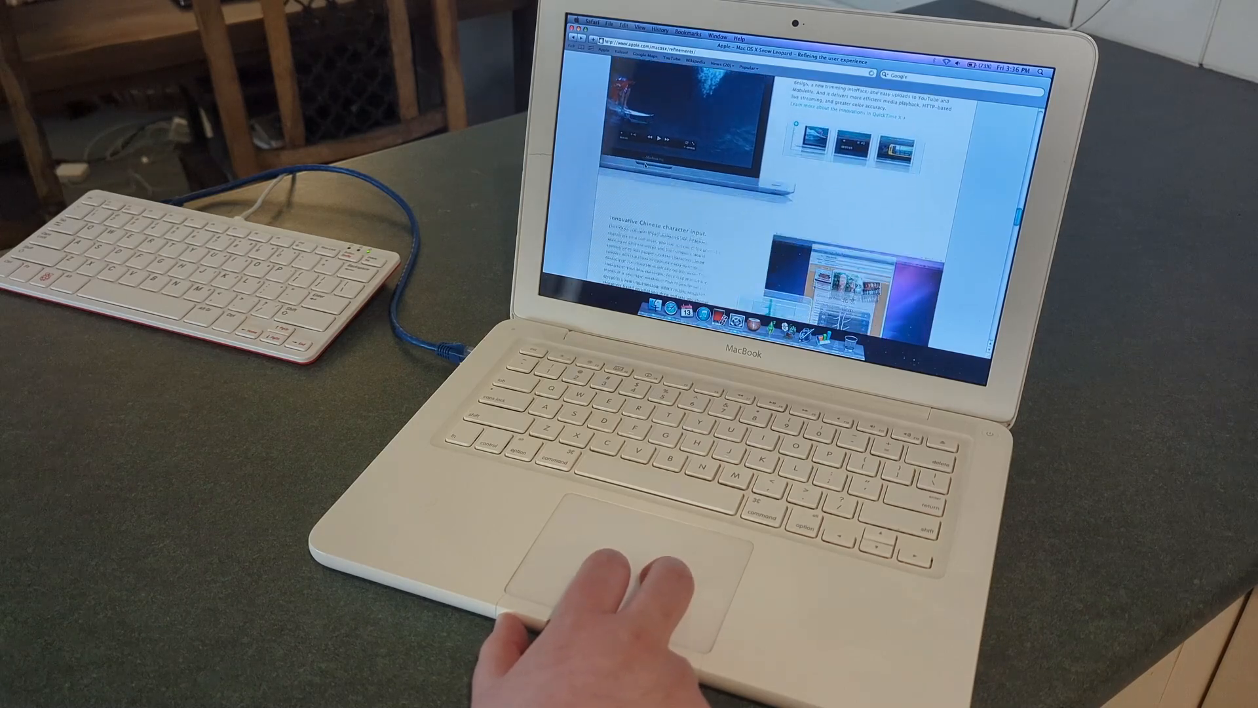
{"action": "scroll", "scroll_direction": "down", "scroll_amount": 3}
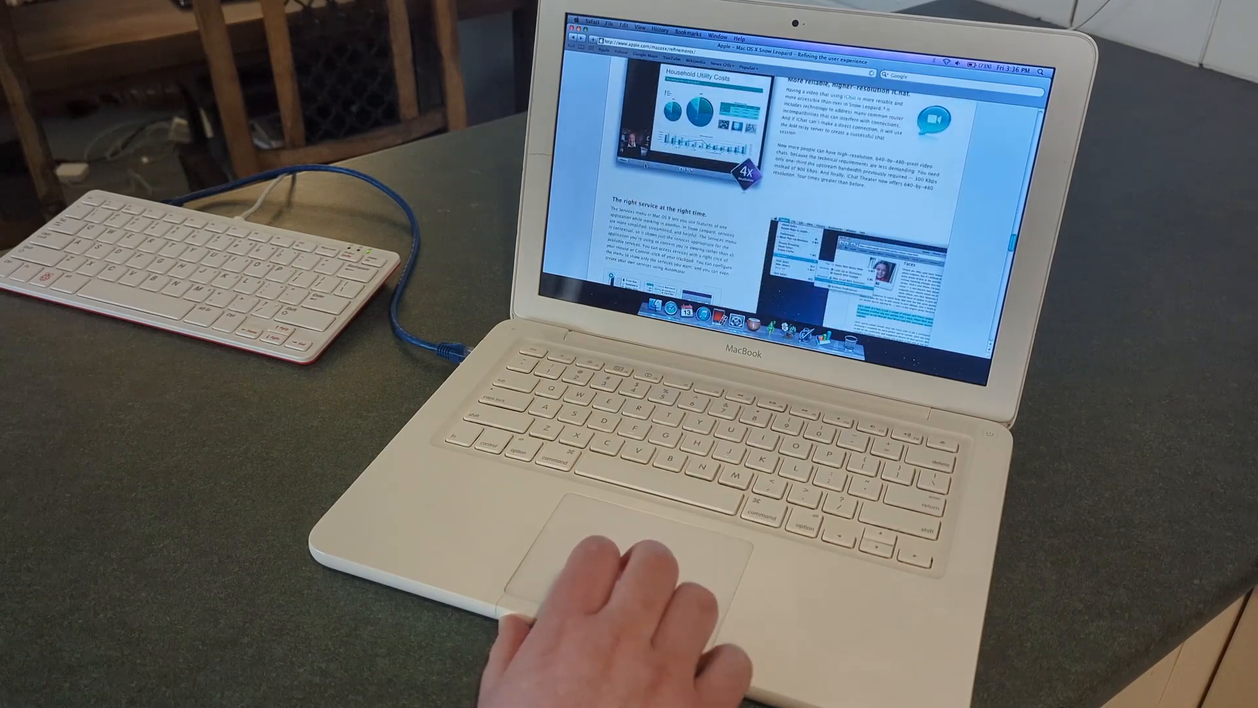